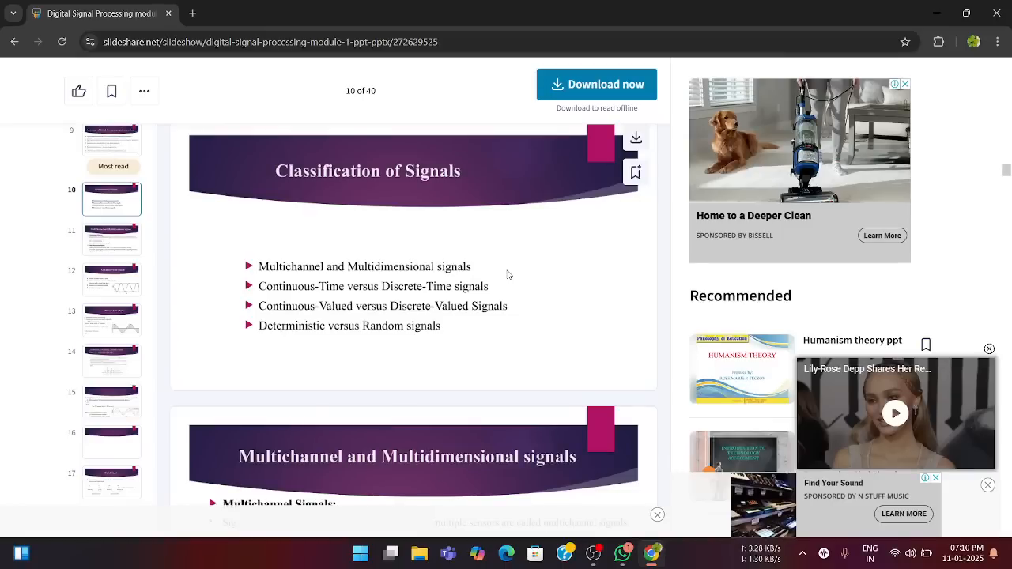
pyautogui.moveTo(112, 197)
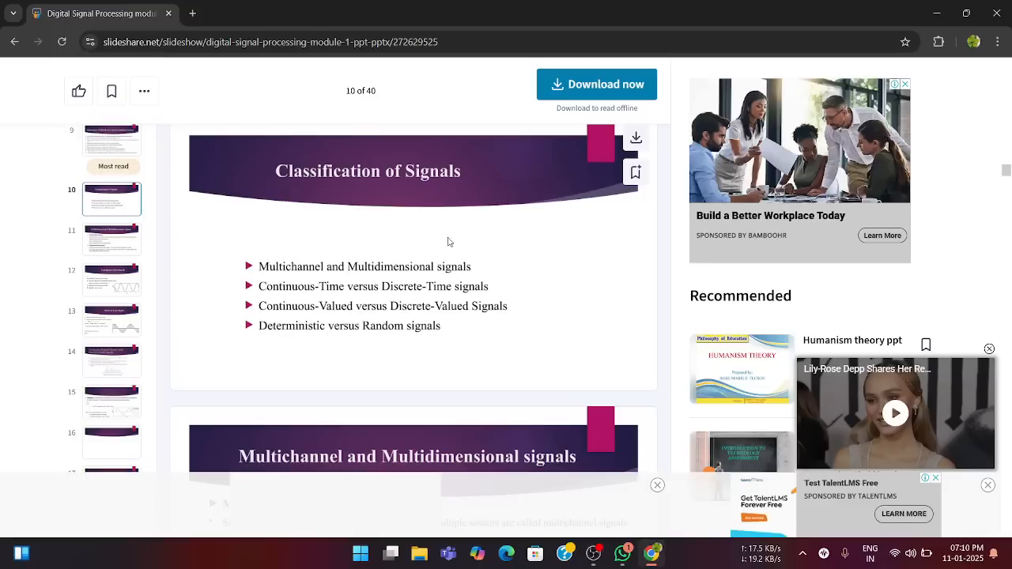
pyautogui.moveTo(228, 271)
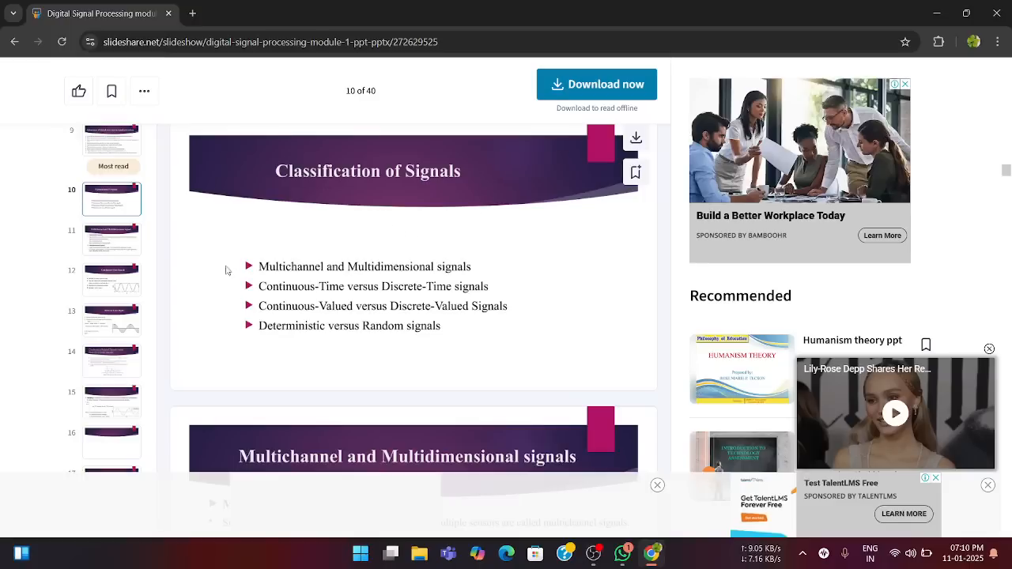
pyautogui.moveTo(315, 325)
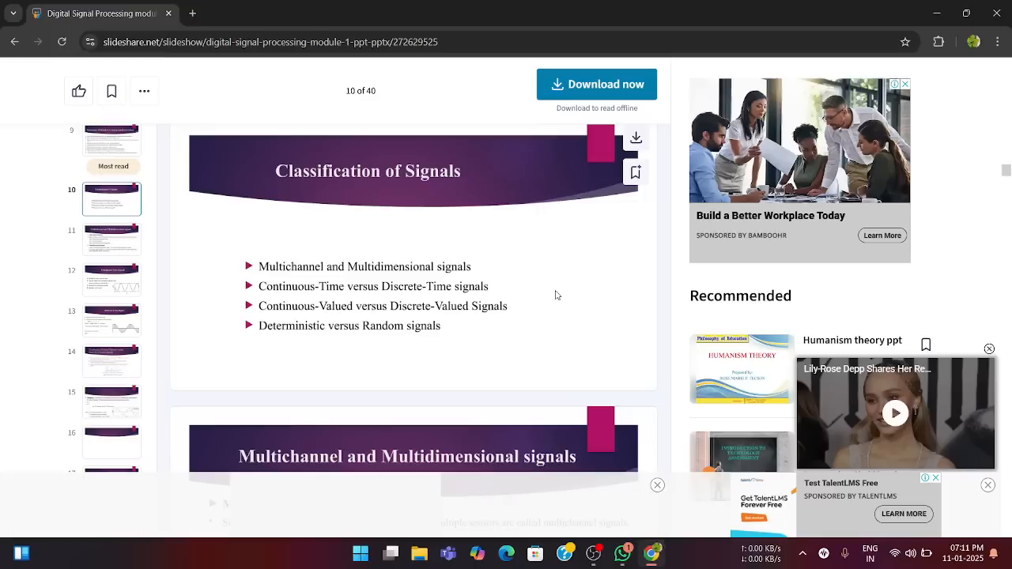
pyautogui.moveTo(278, 264)
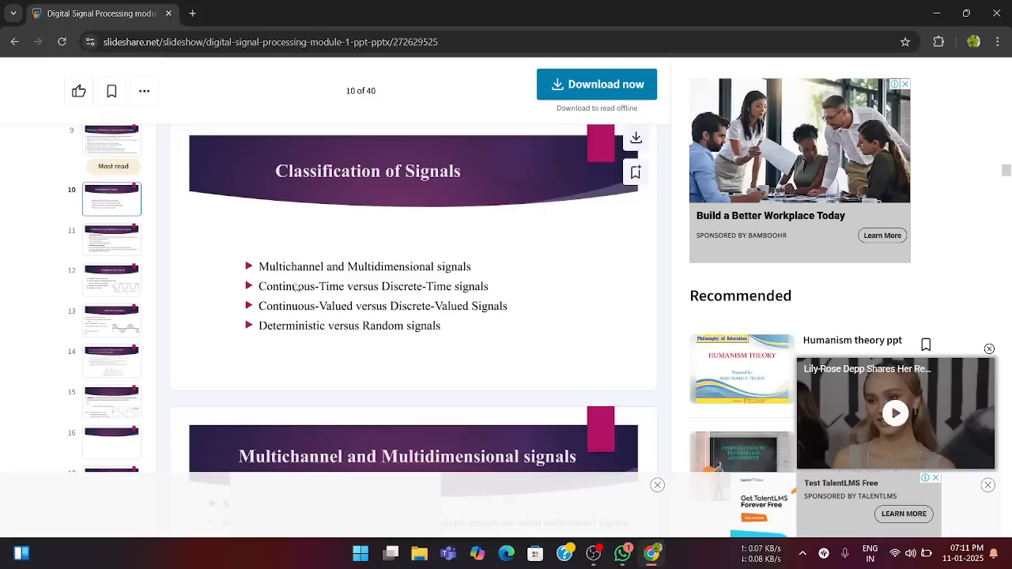
pyautogui.moveTo(458, 298)
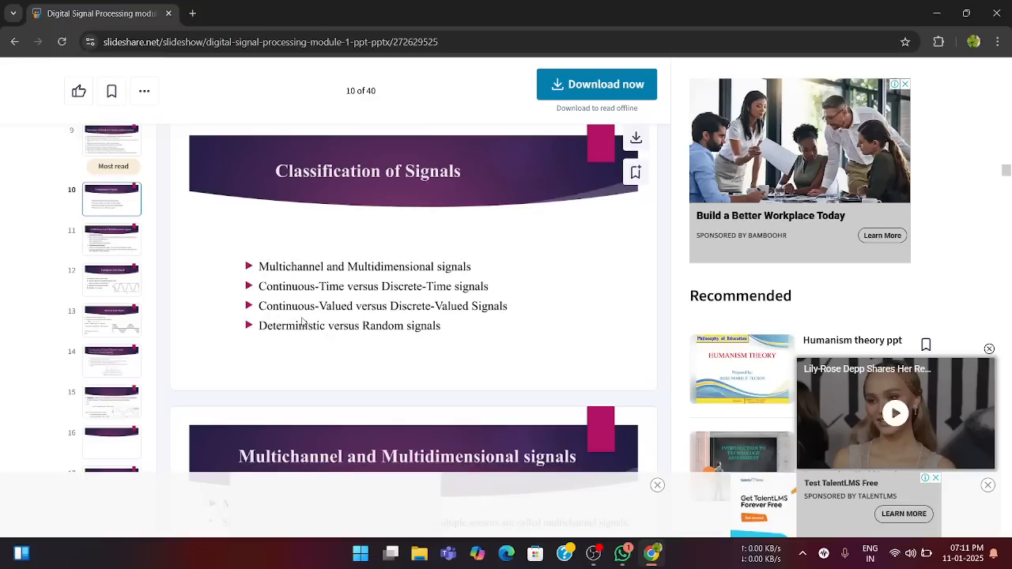
pyautogui.moveTo(458, 329)
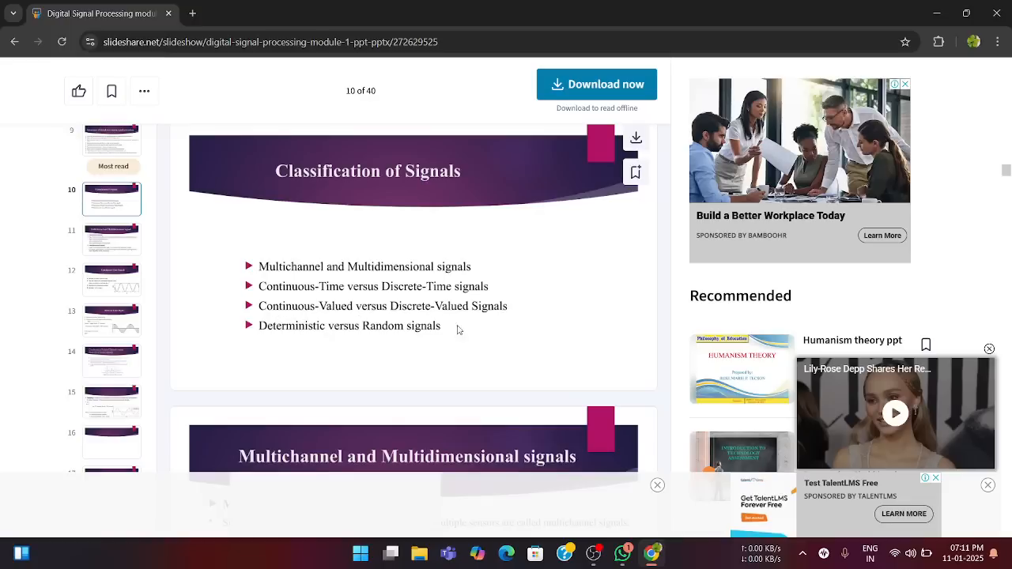
pyautogui.moveTo(423, 333)
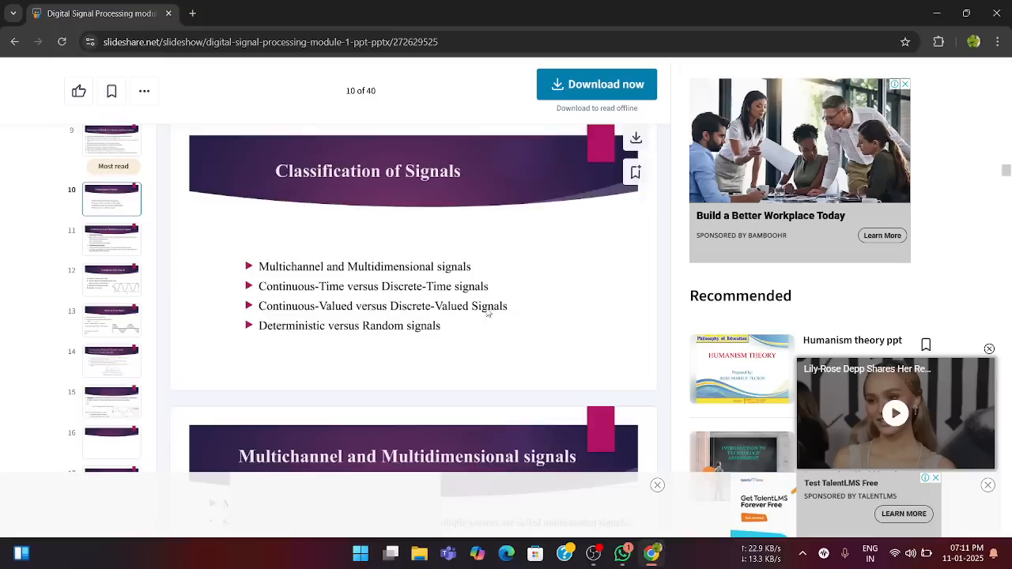
pyautogui.scroll(-3)
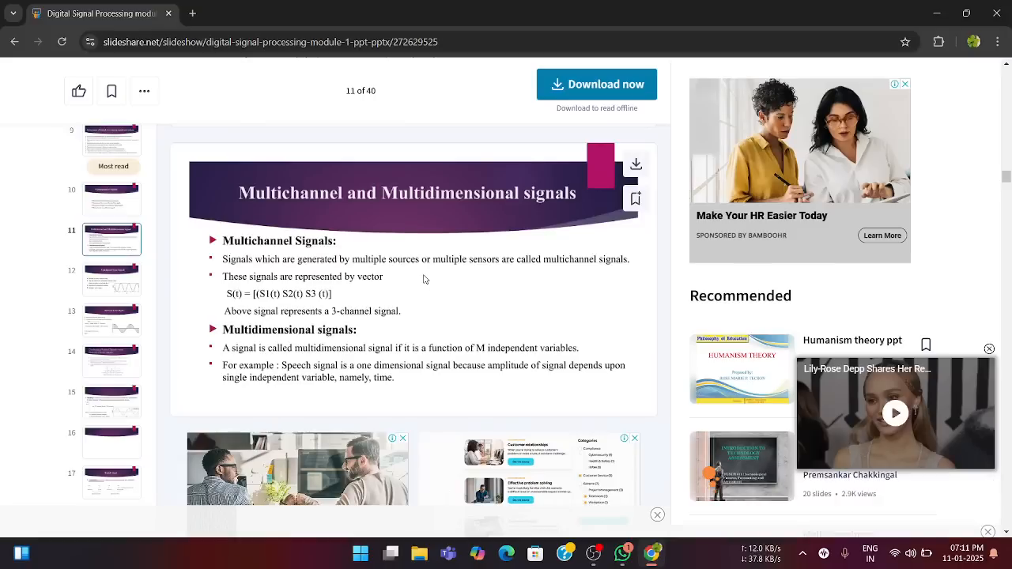
pyautogui.moveTo(526, 275)
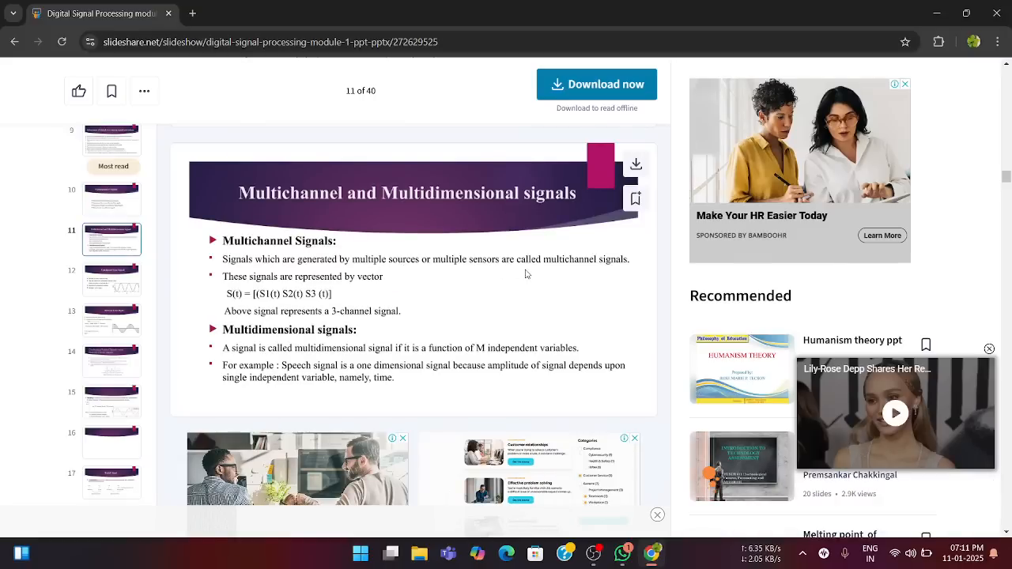
pyautogui.moveTo(467, 294)
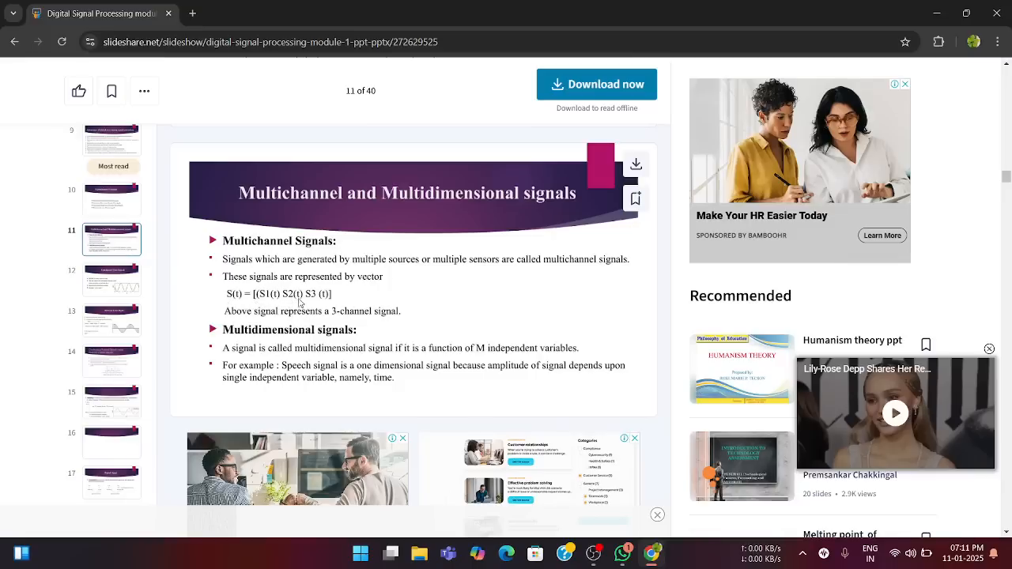
pyautogui.moveTo(310, 311)
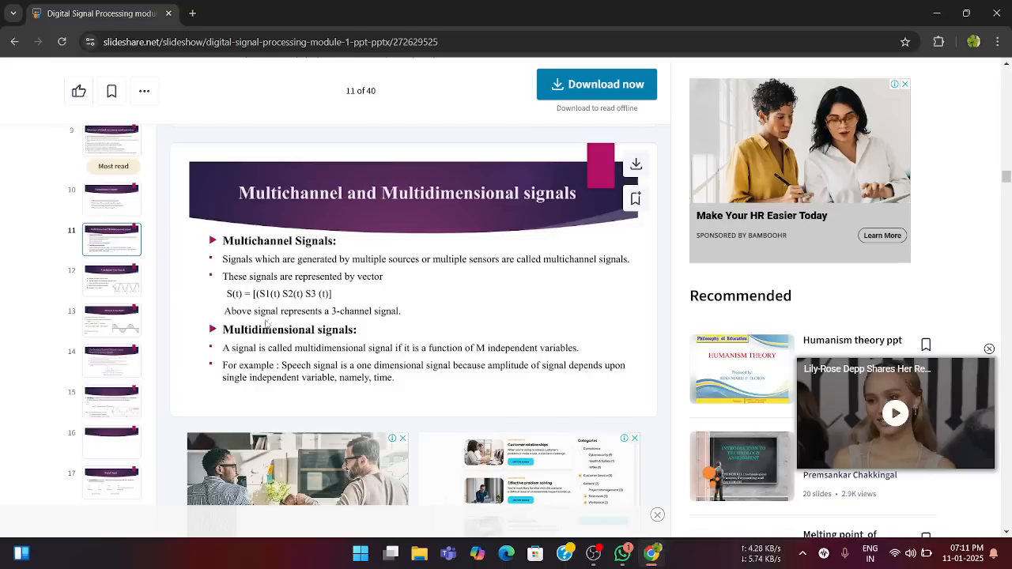
pyautogui.moveTo(320, 308)
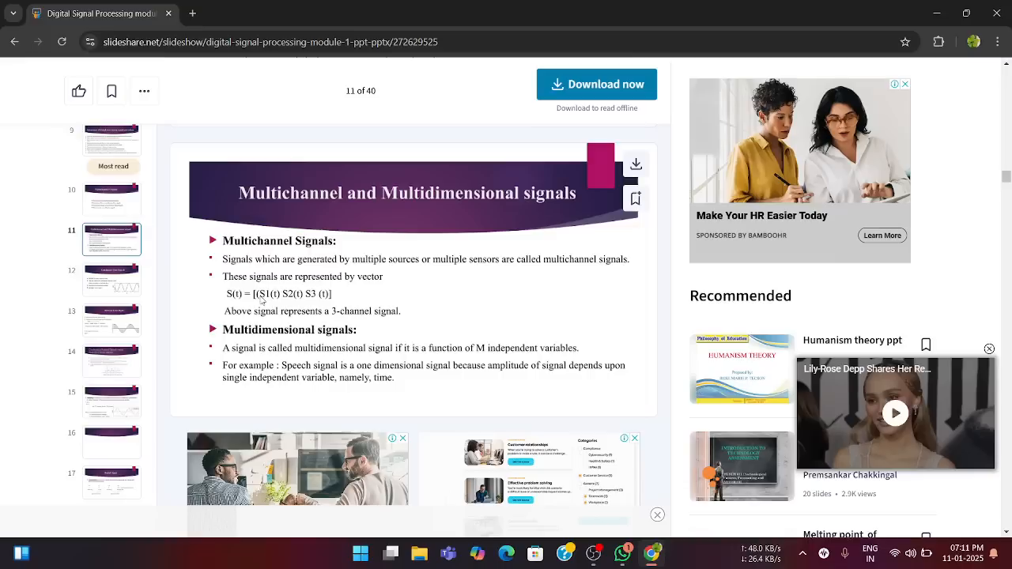
pyautogui.moveTo(143, 237)
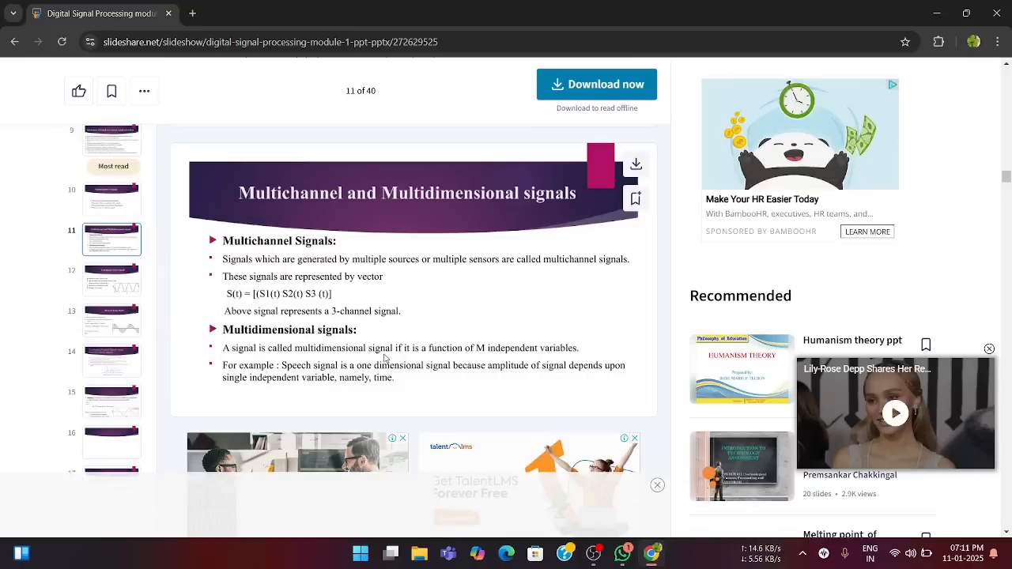
pyautogui.moveTo(502, 357)
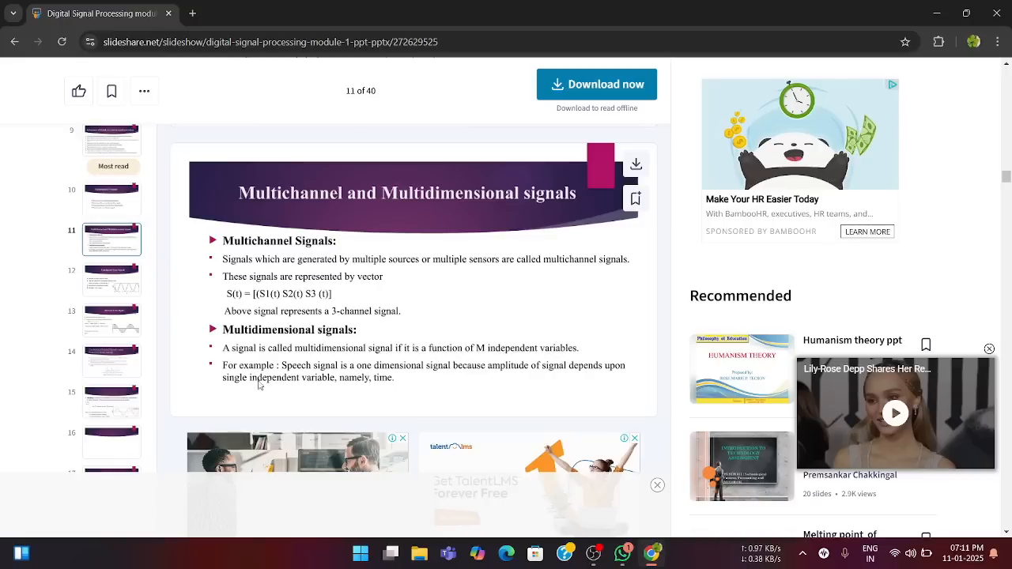
pyautogui.moveTo(408, 381)
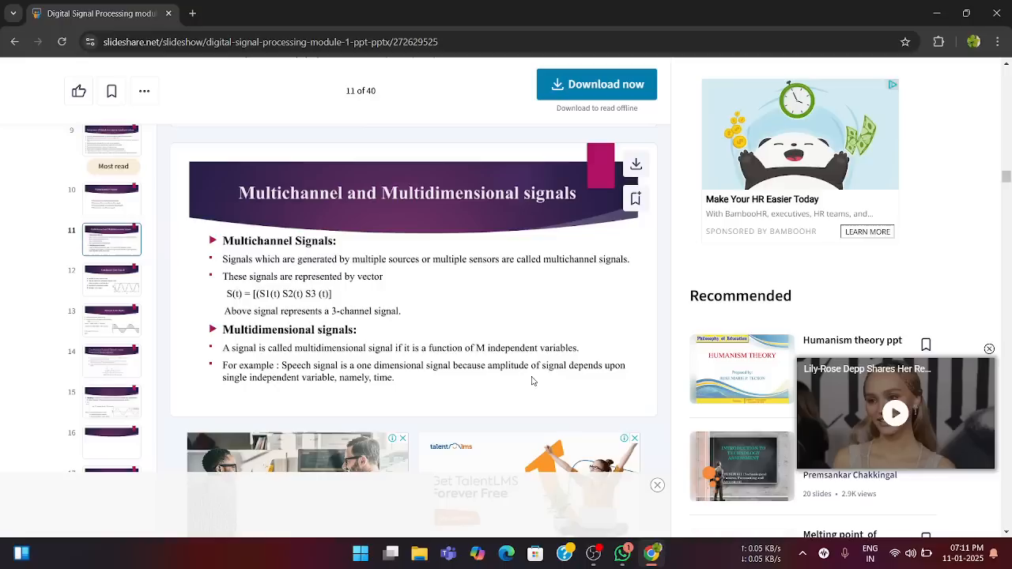
pyautogui.moveTo(266, 396)
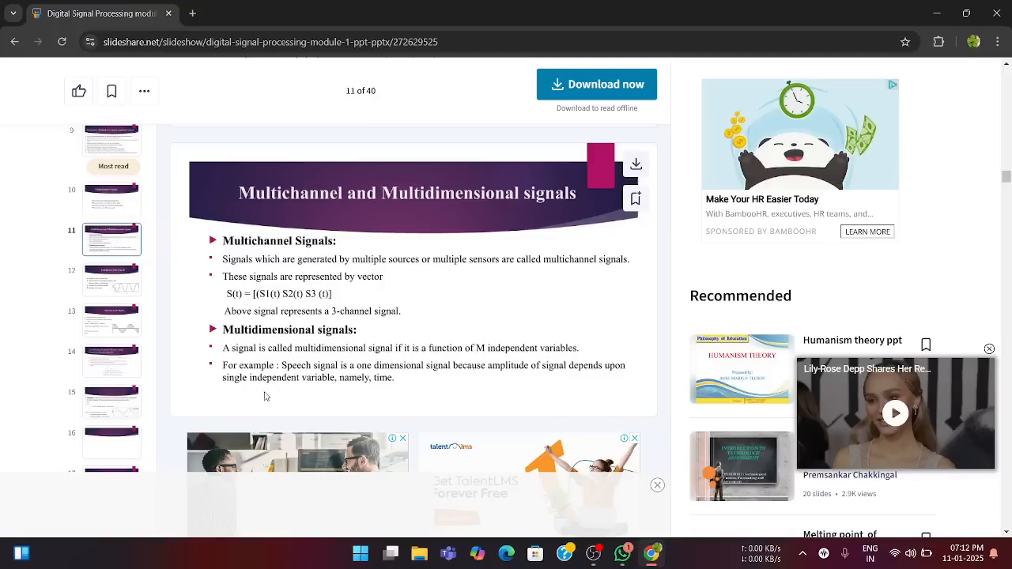
pyautogui.moveTo(365, 398)
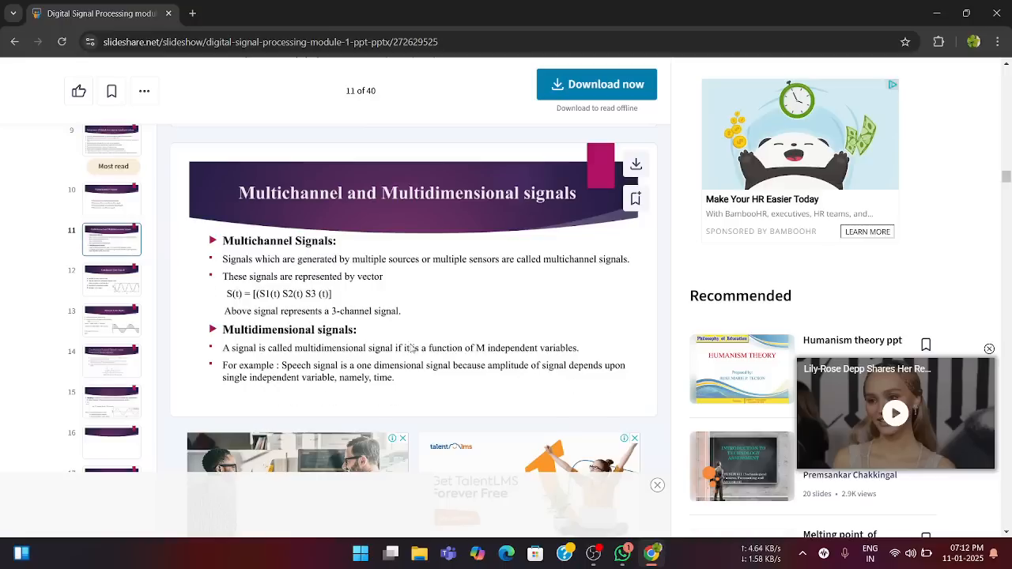
pyautogui.moveTo(421, 316)
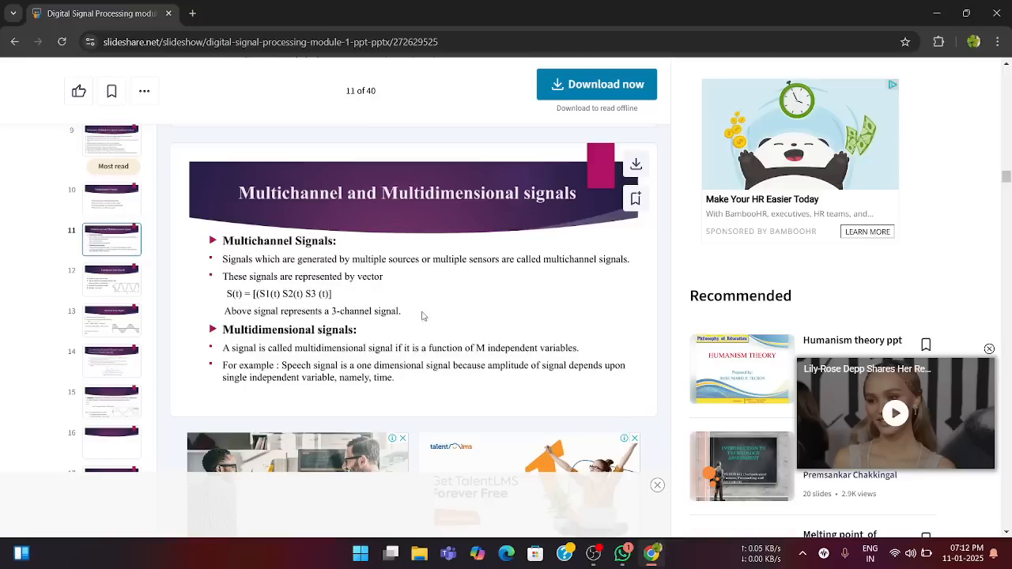
pyautogui.scroll(-3)
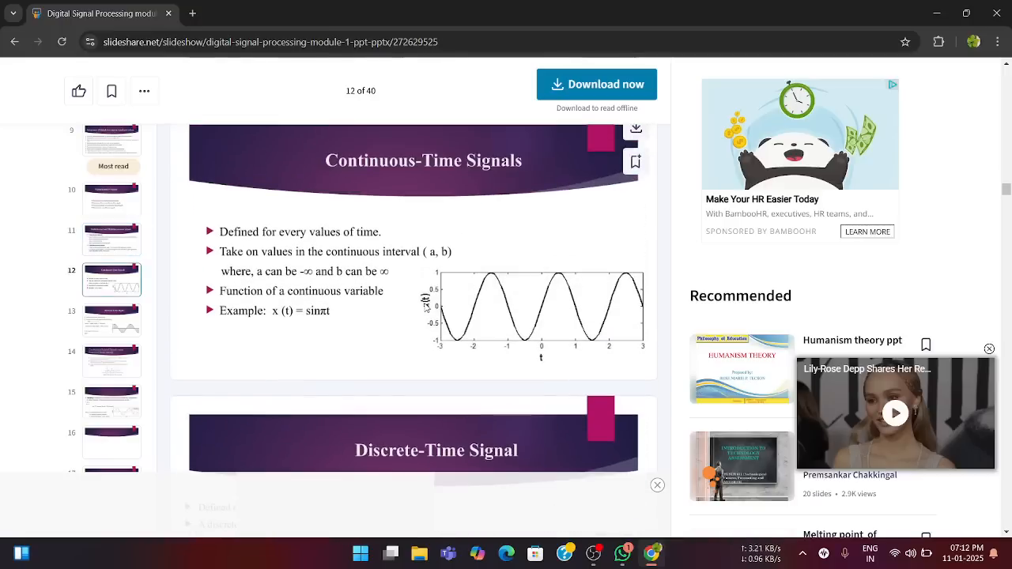
pyautogui.moveTo(636, 161)
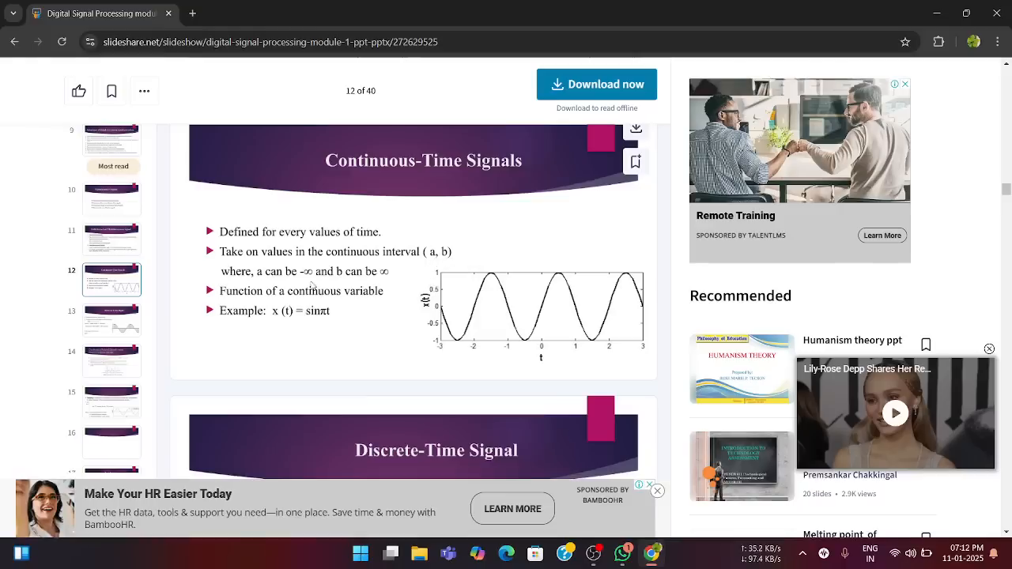
pyautogui.moveTo(313, 277)
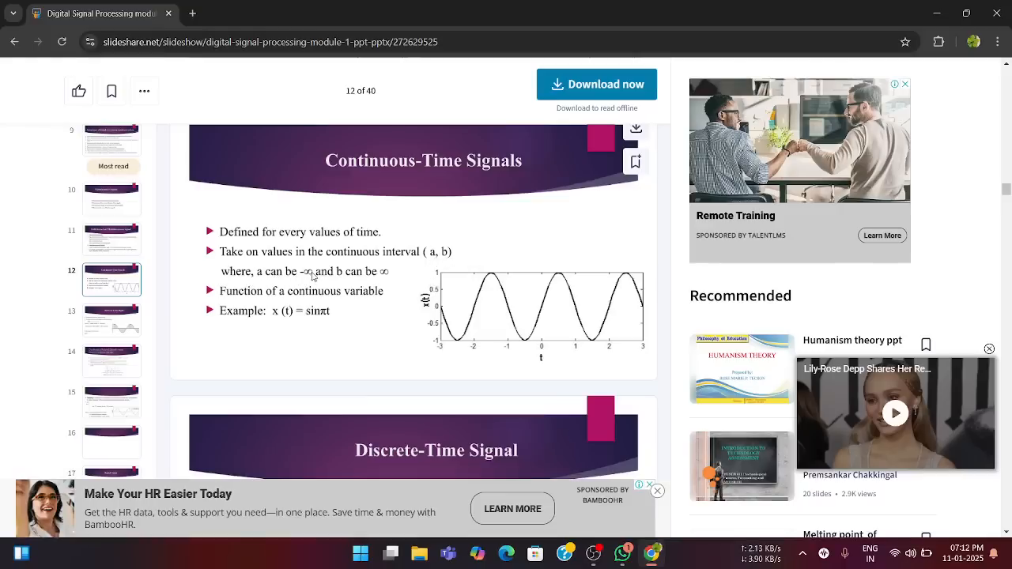
pyautogui.moveTo(266, 325)
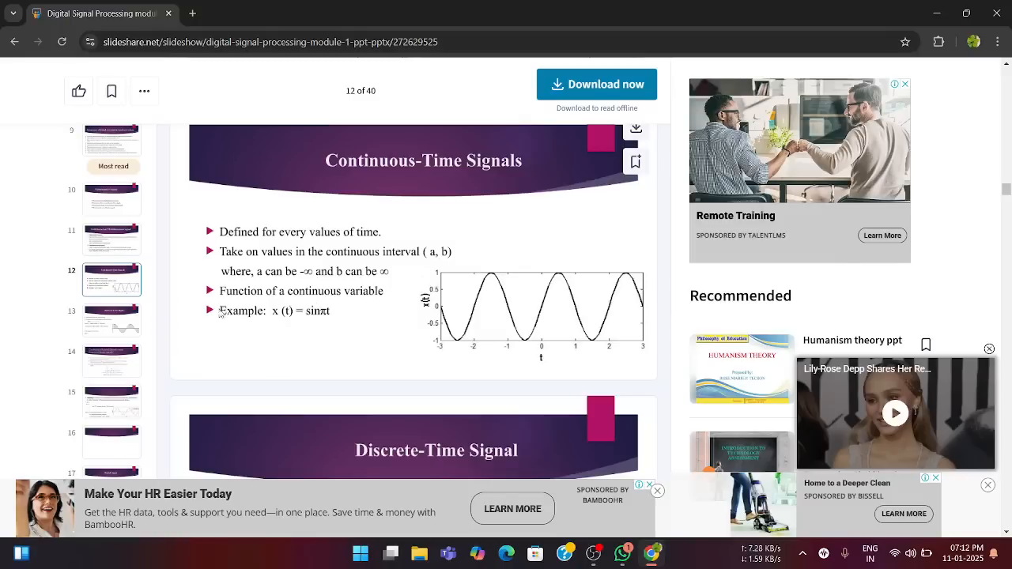
pyautogui.moveTo(565, 364)
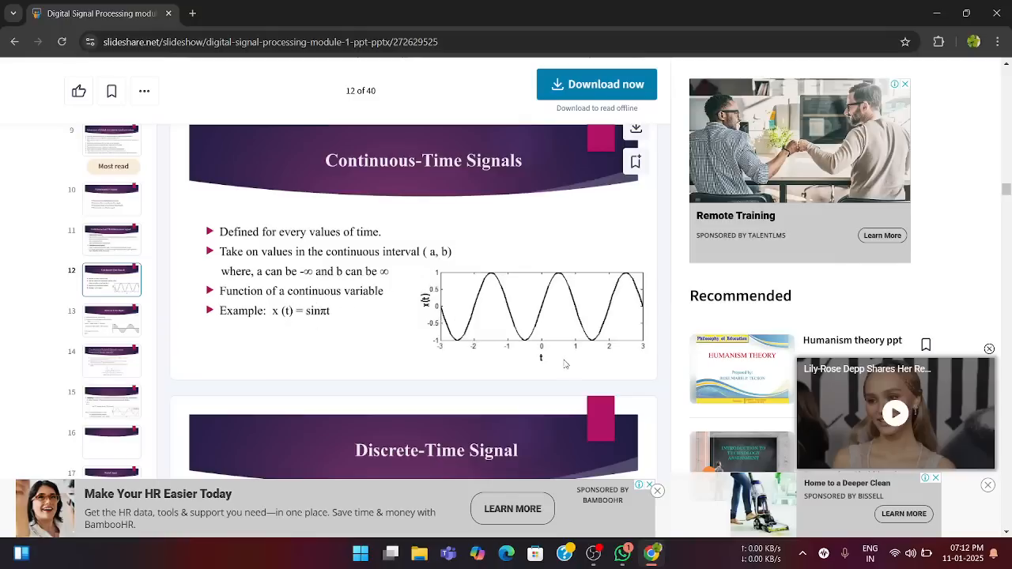
pyautogui.moveTo(490, 282)
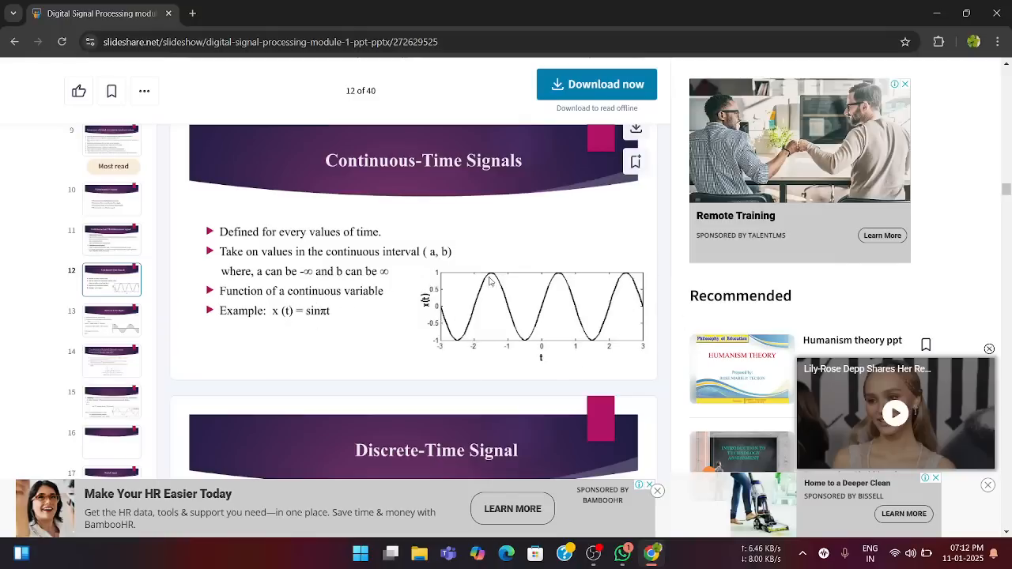
pyautogui.moveTo(523, 361)
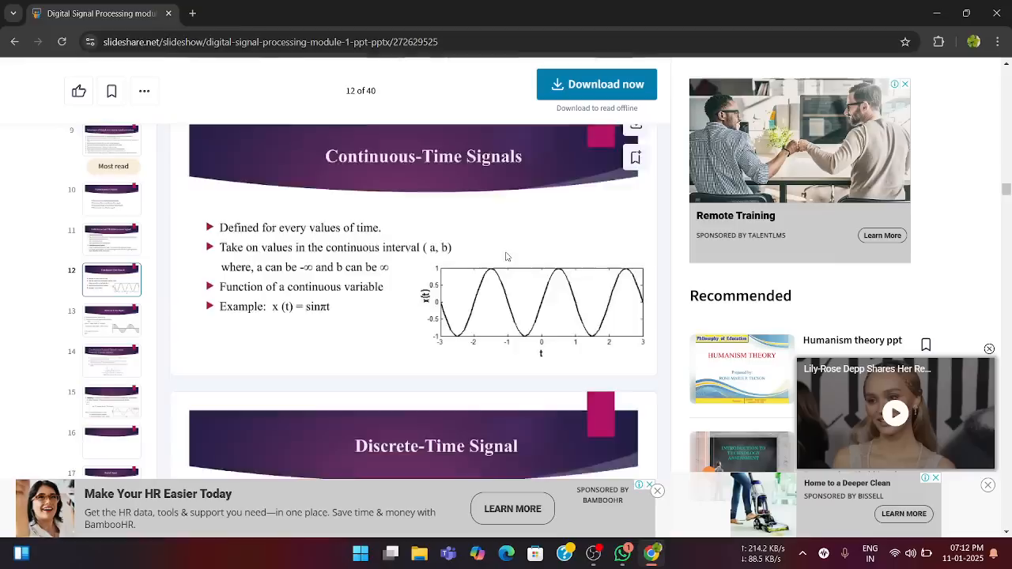
pyautogui.scroll(-3)
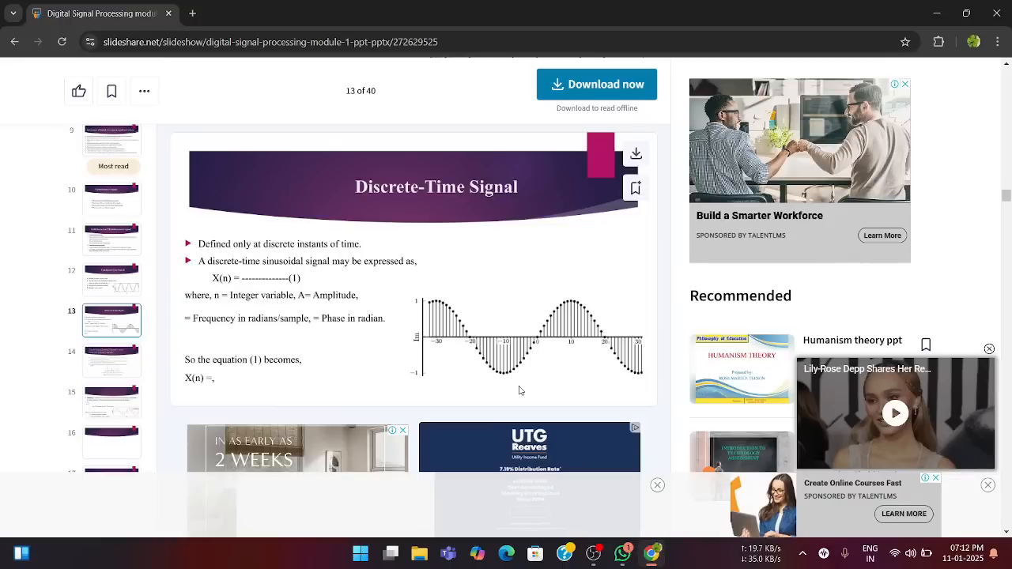
pyautogui.moveTo(289, 304)
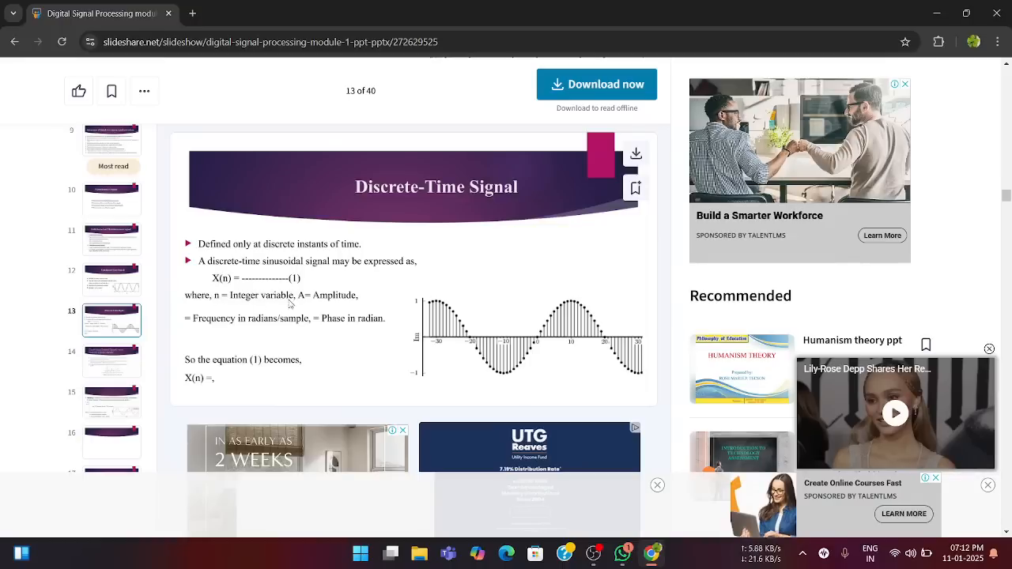
pyautogui.moveTo(313, 344)
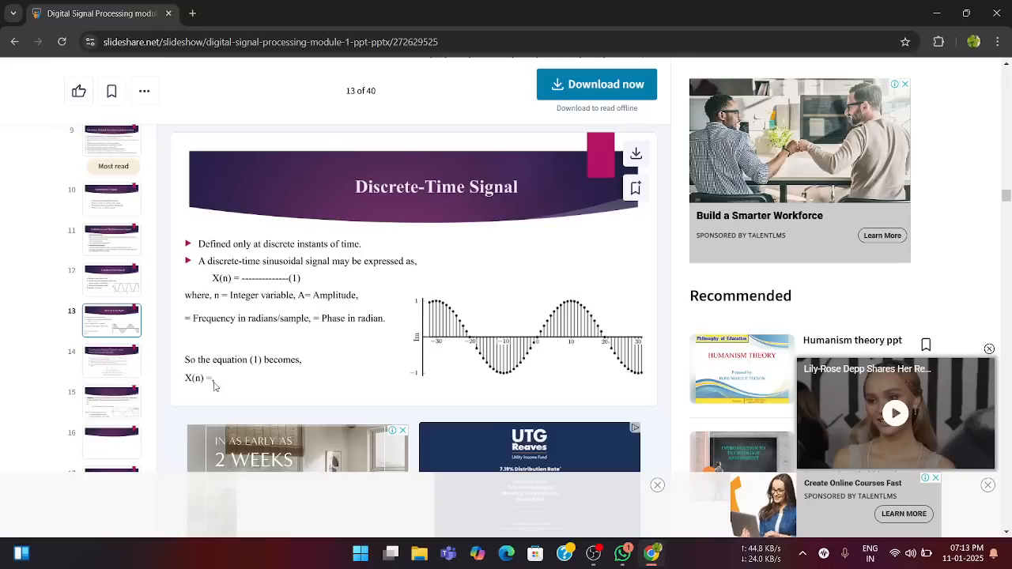
pyautogui.scroll(-3)
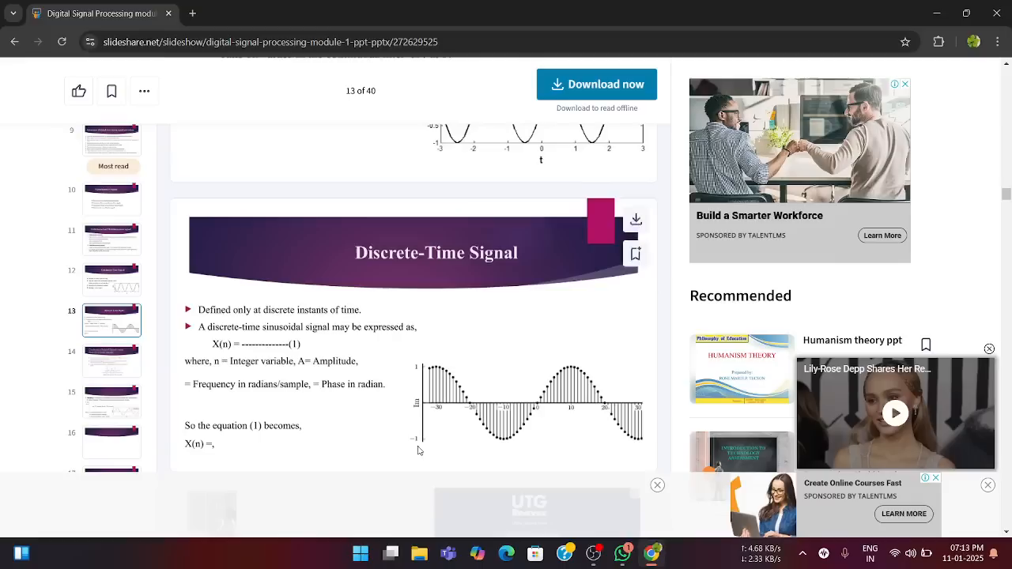
pyautogui.moveTo(471, 468)
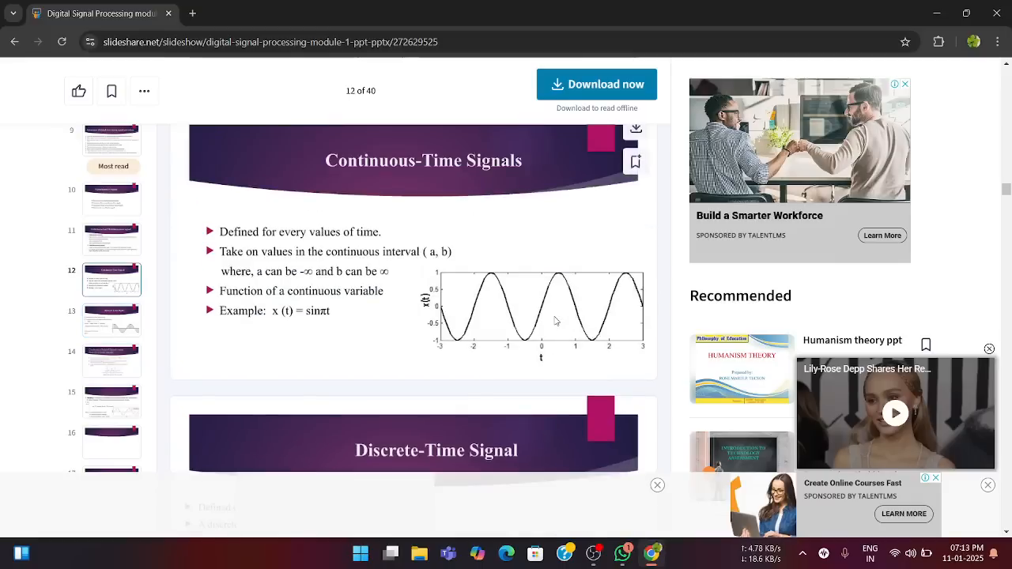
pyautogui.scroll(-3)
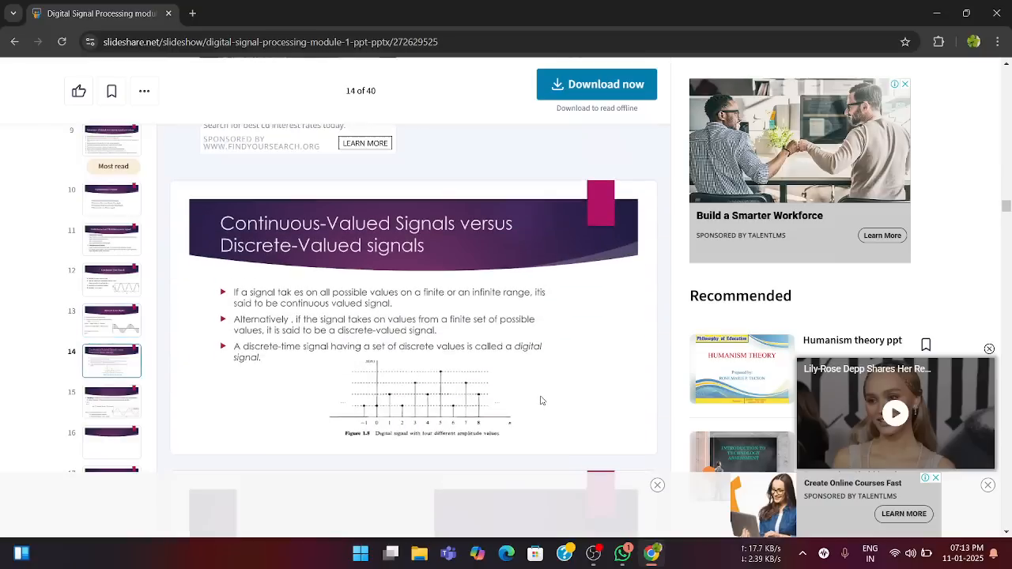
pyautogui.scroll(-3)
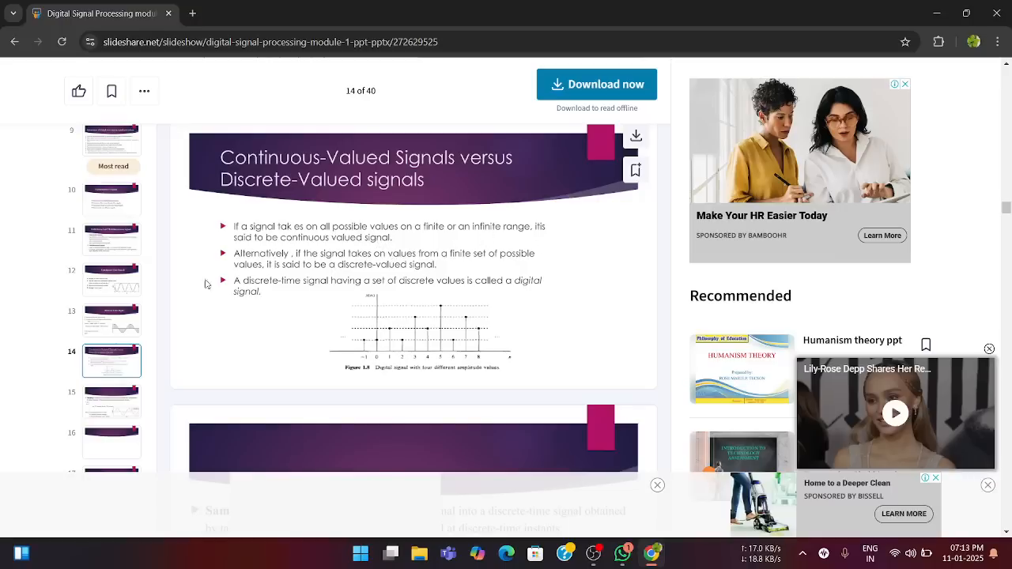
pyautogui.moveTo(447, 259)
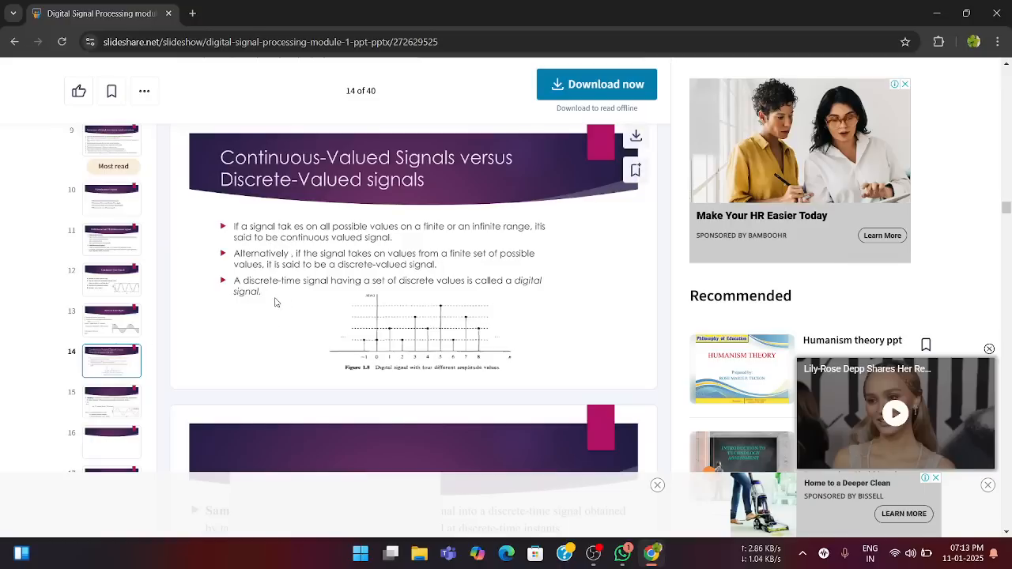
pyautogui.moveTo(433, 386)
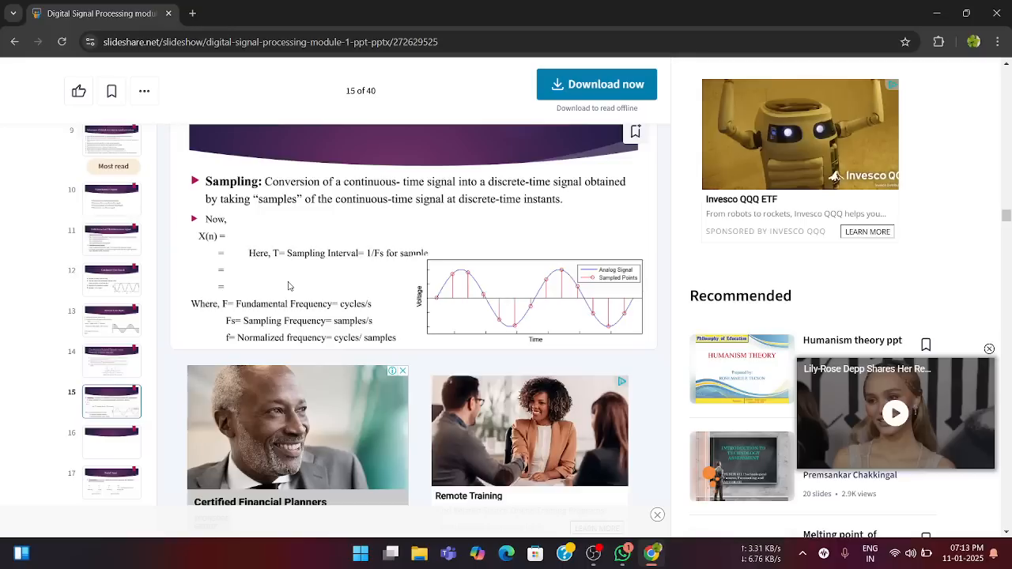
pyautogui.moveTo(264, 184)
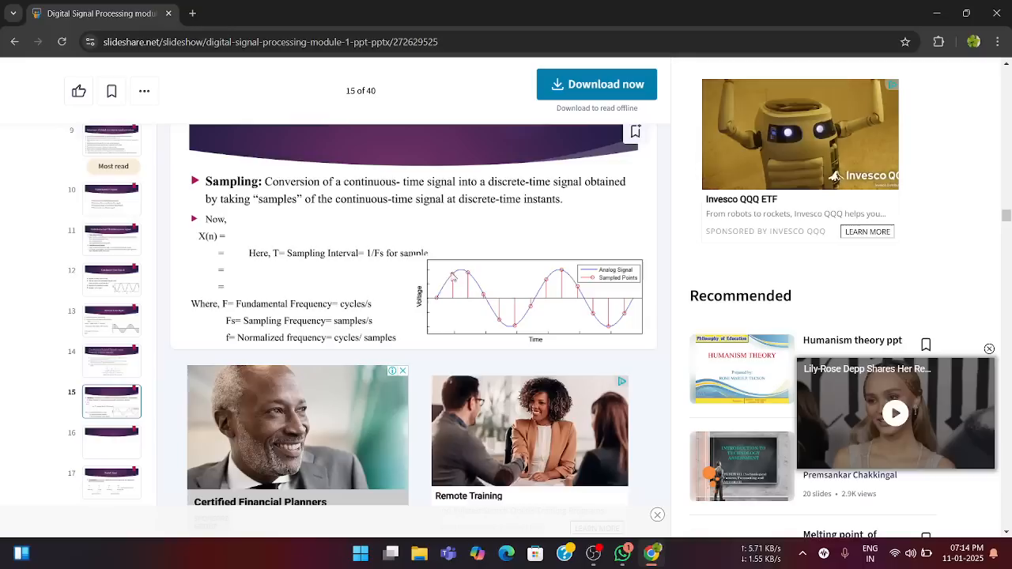
pyautogui.moveTo(453, 276)
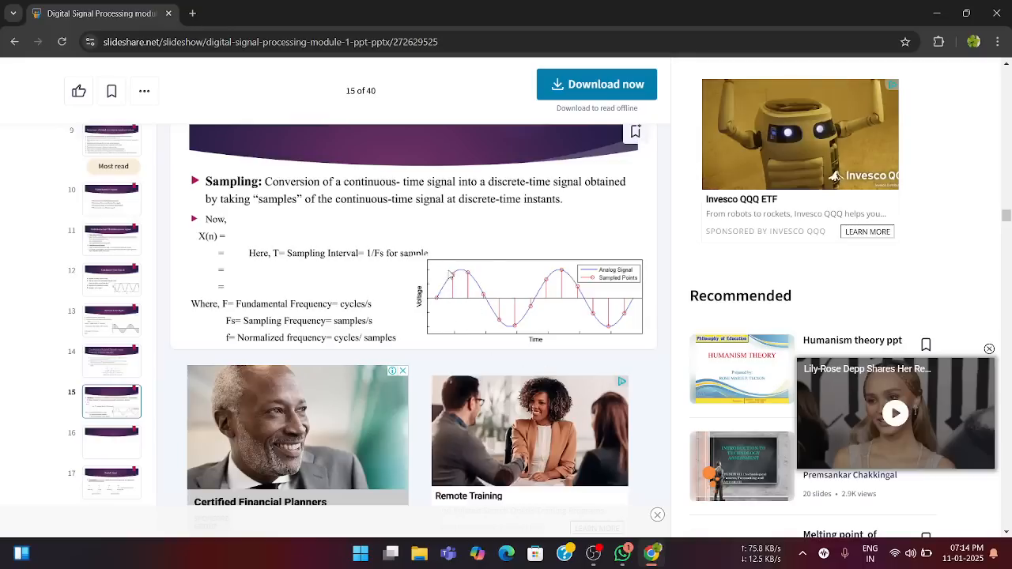
pyautogui.scroll(-3)
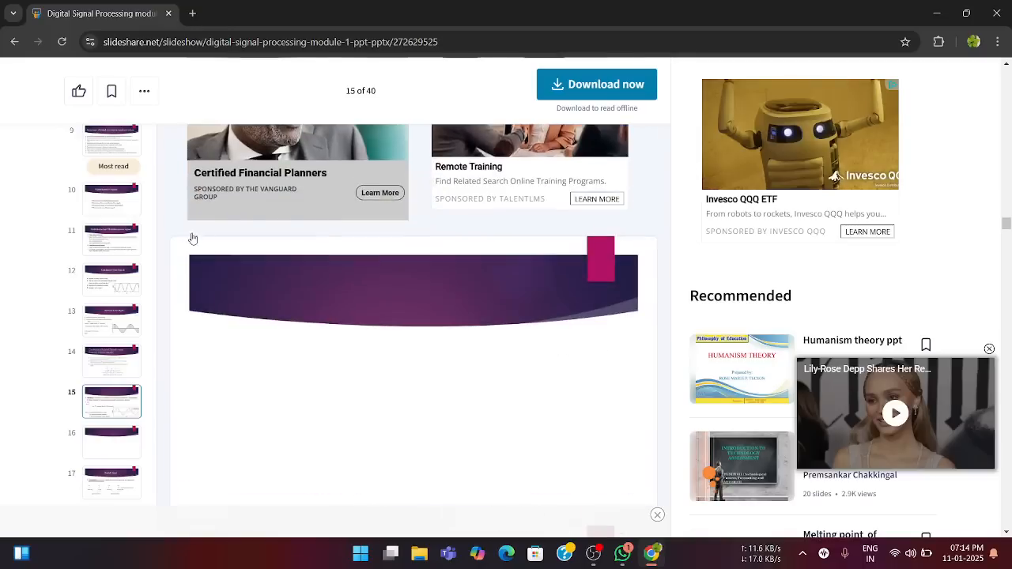
pyautogui.scroll(-3)
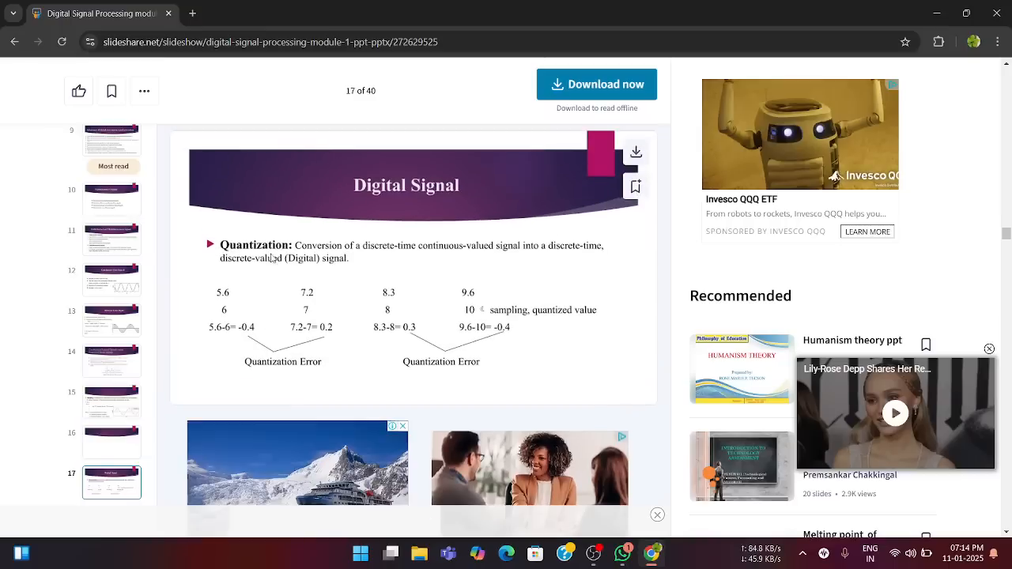
pyautogui.moveTo(174, 281)
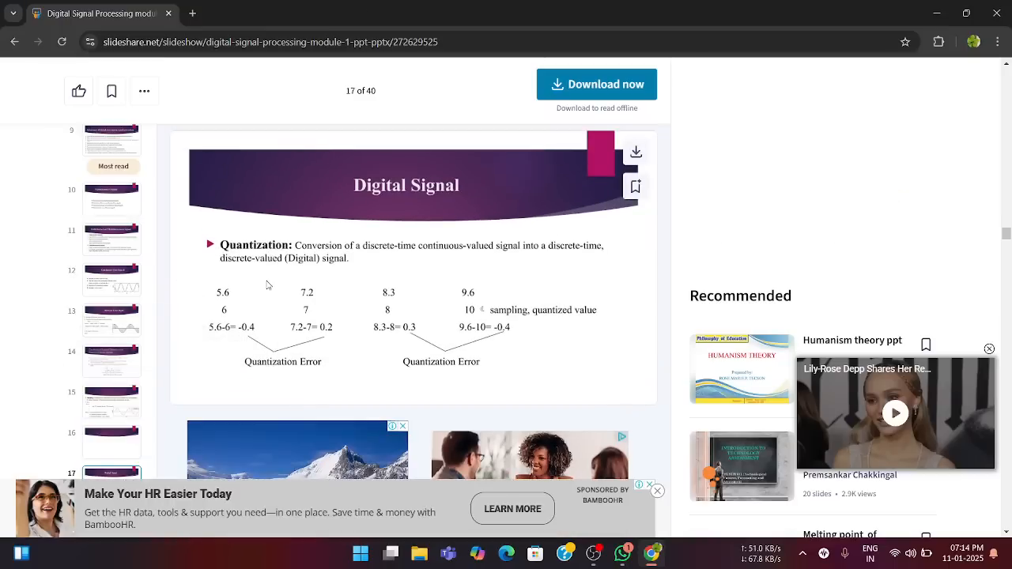
pyautogui.moveTo(361, 258)
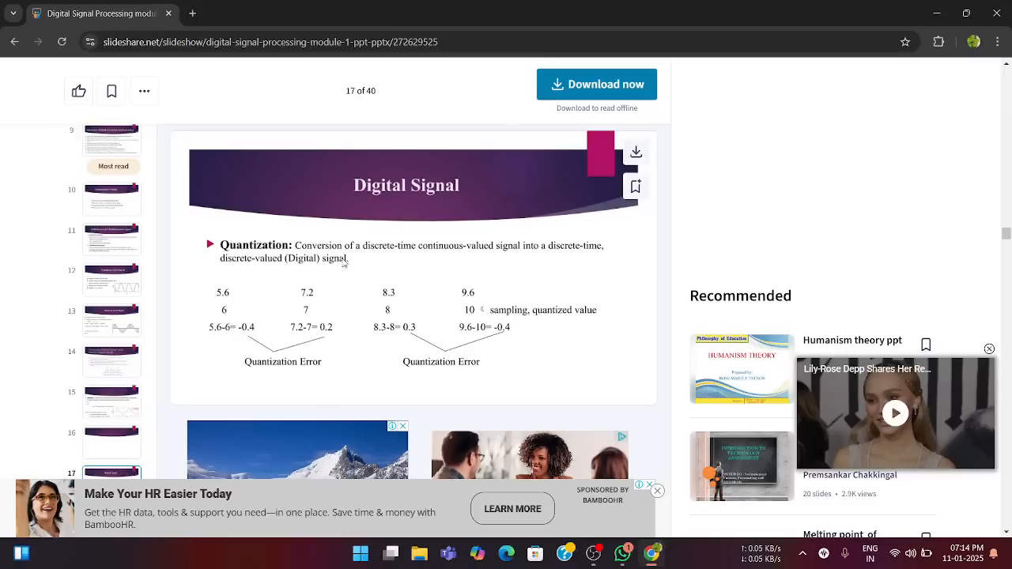
pyautogui.moveTo(200, 332)
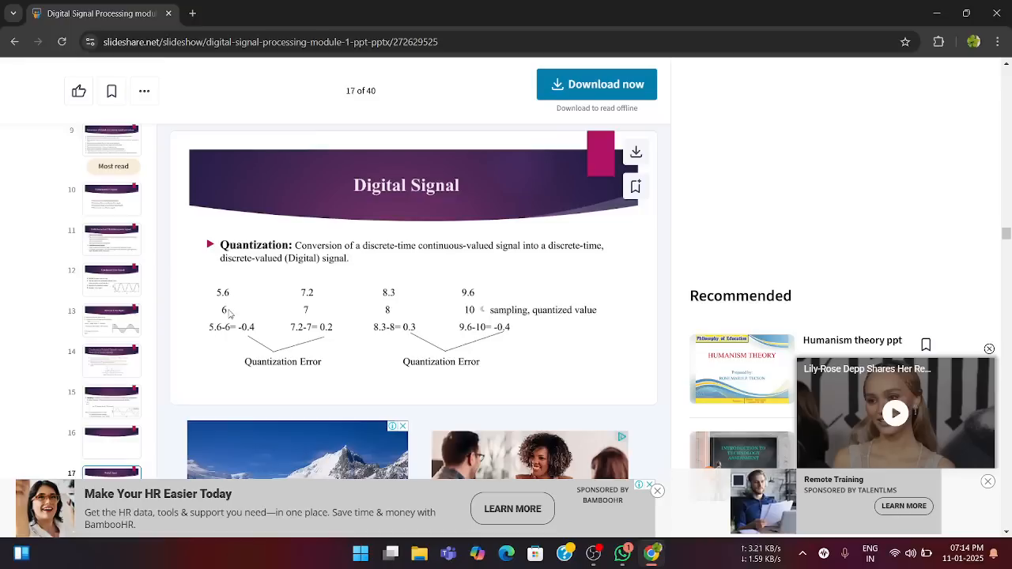
pyautogui.moveTo(246, 345)
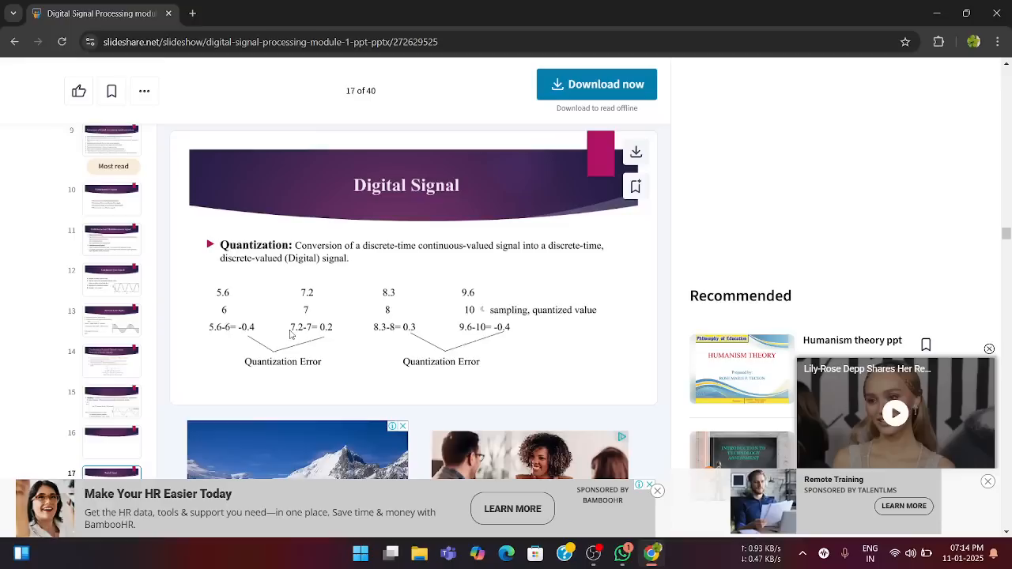
pyautogui.moveTo(310, 309)
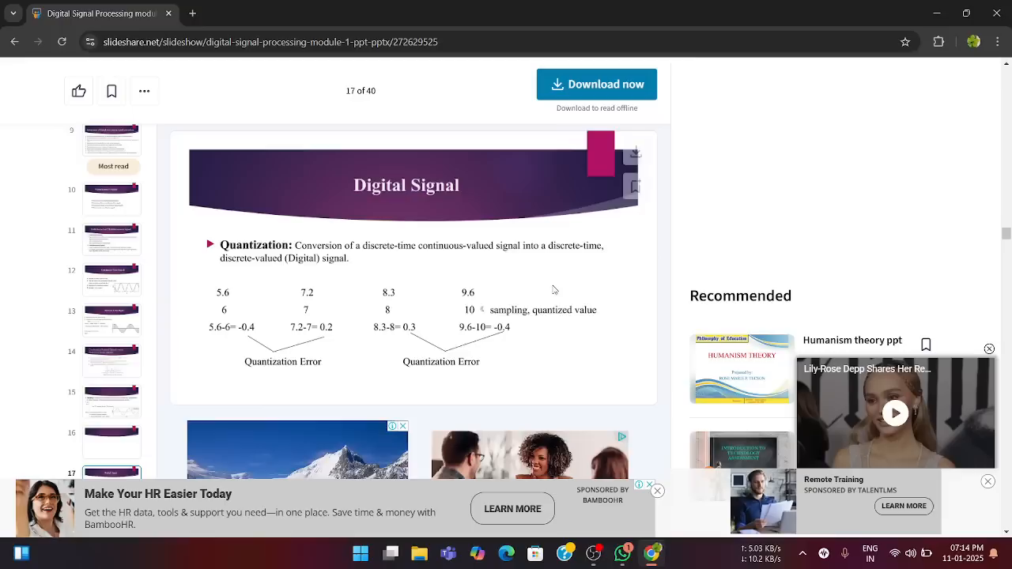
pyautogui.scroll(-3)
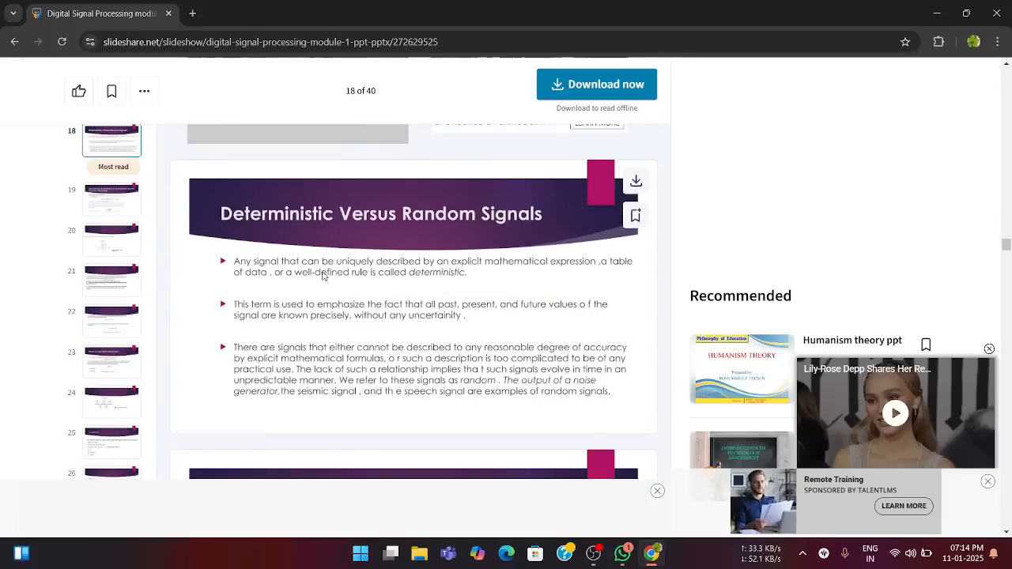
pyautogui.moveTo(543, 272)
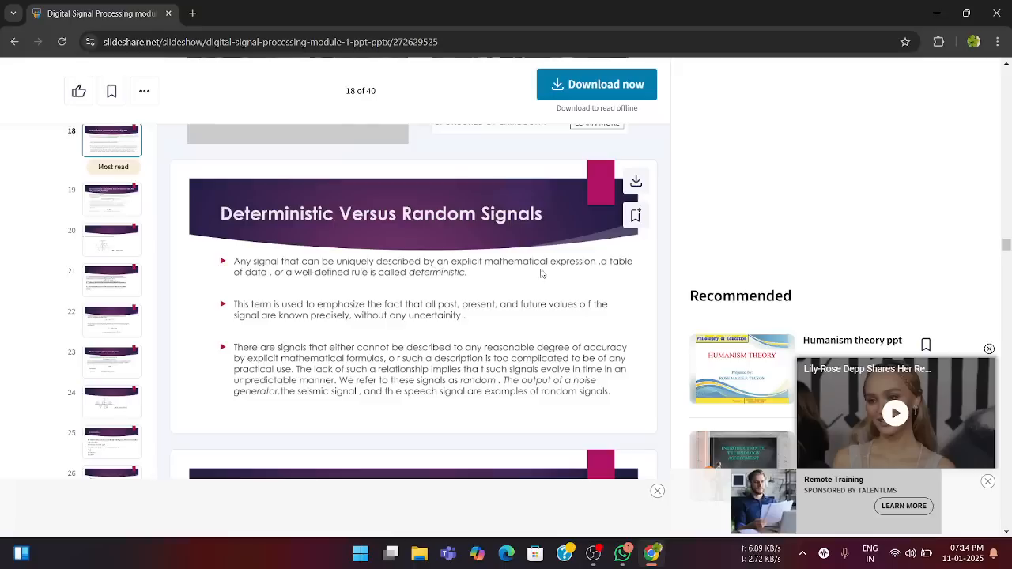
pyautogui.moveTo(332, 282)
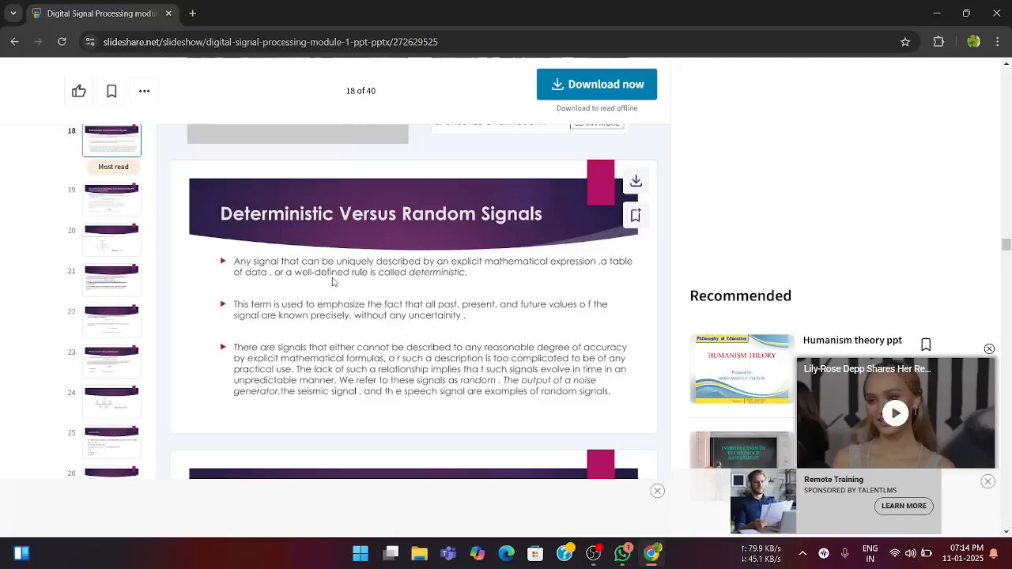
pyautogui.moveTo(481, 286)
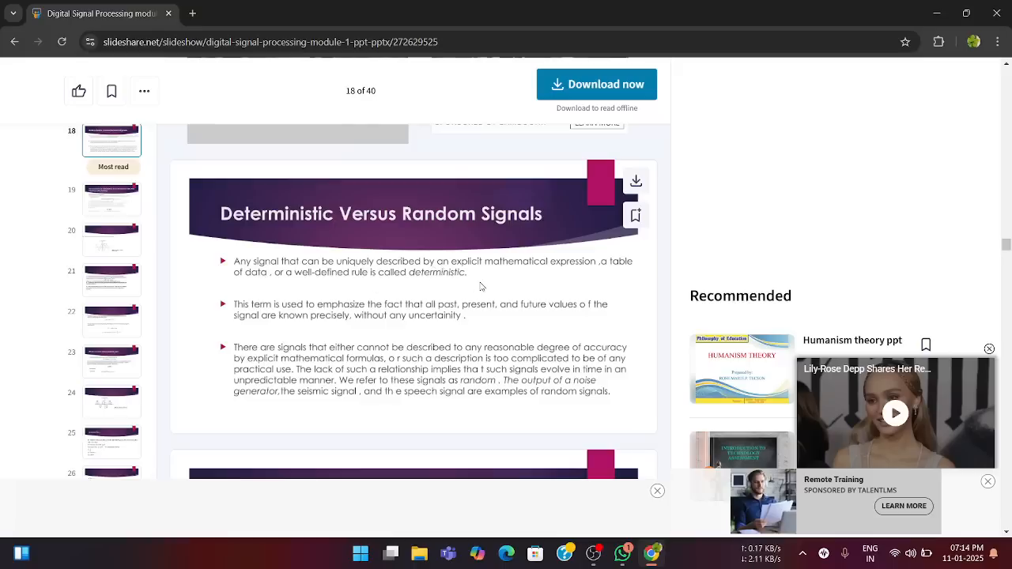
pyautogui.scroll(-3)
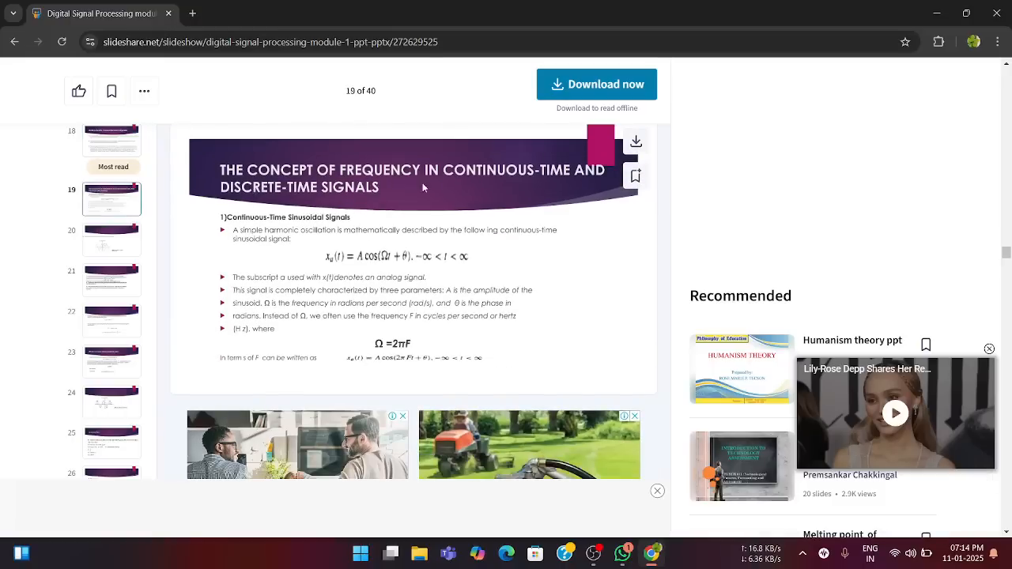
pyautogui.moveTo(457, 206)
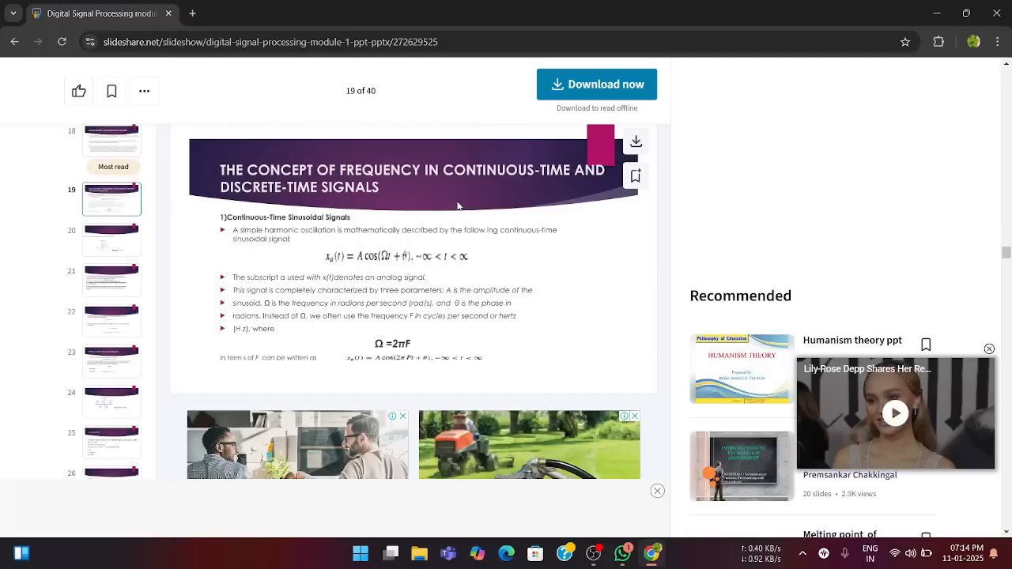